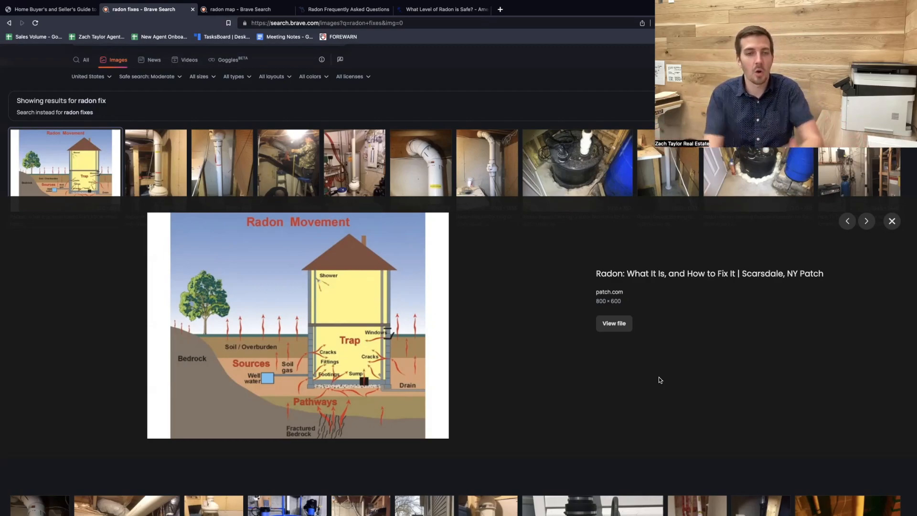
mouse_move(550, 423)
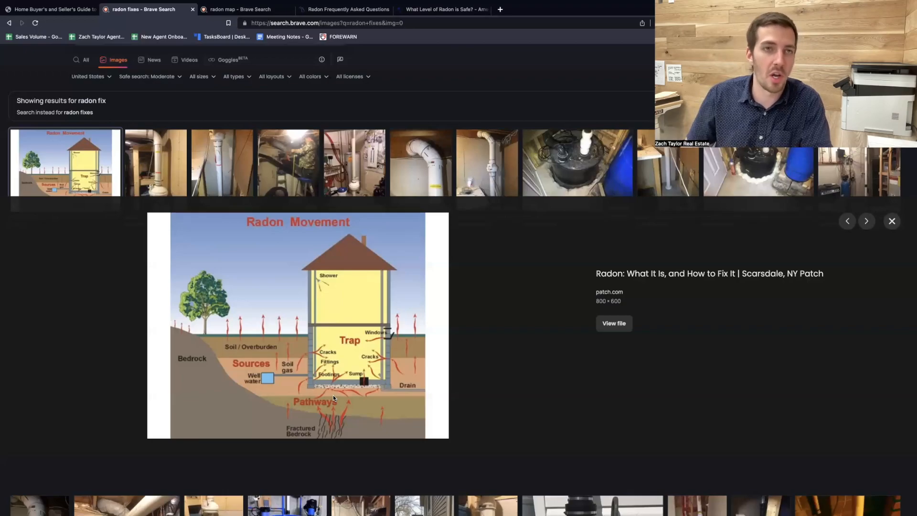
Step: Switch to the 'radon map - Brave Search' tab showing the EPA Map of Radon Zones
click(245, 9)
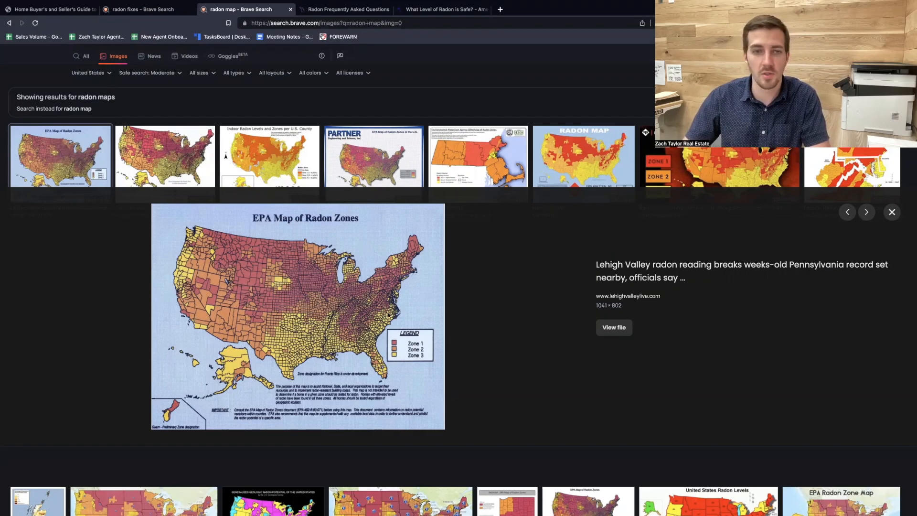
mouse_move(344, 315)
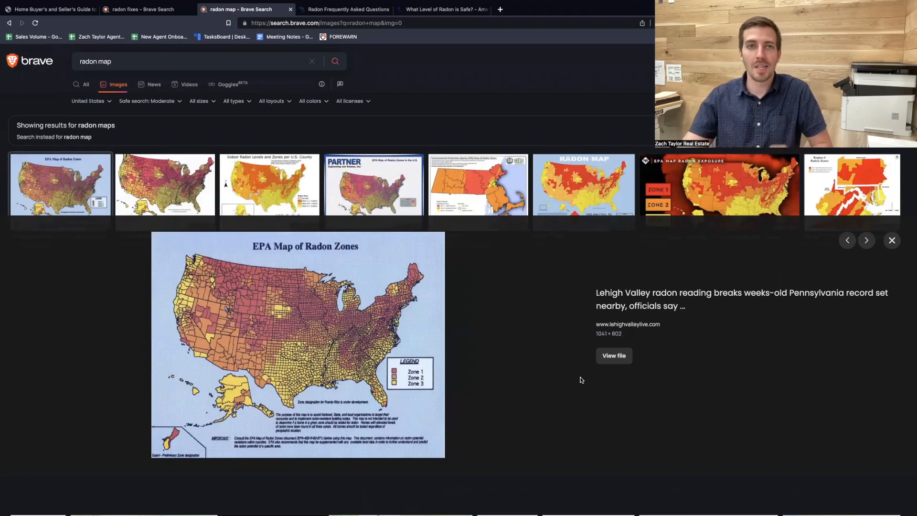
Step: Switch to the 'Radon Frequently Asked Questions' PDF tab, on its picocuries page
click(341, 9)
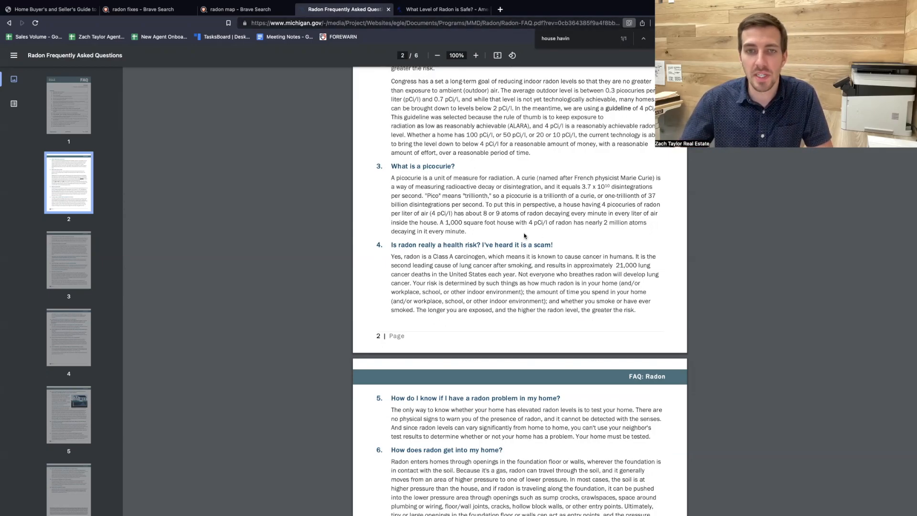
Step: Highlight the sentence about a 1,000 square foot house with nearly 2 million decaying atoms
drag(445, 222, 543, 222)
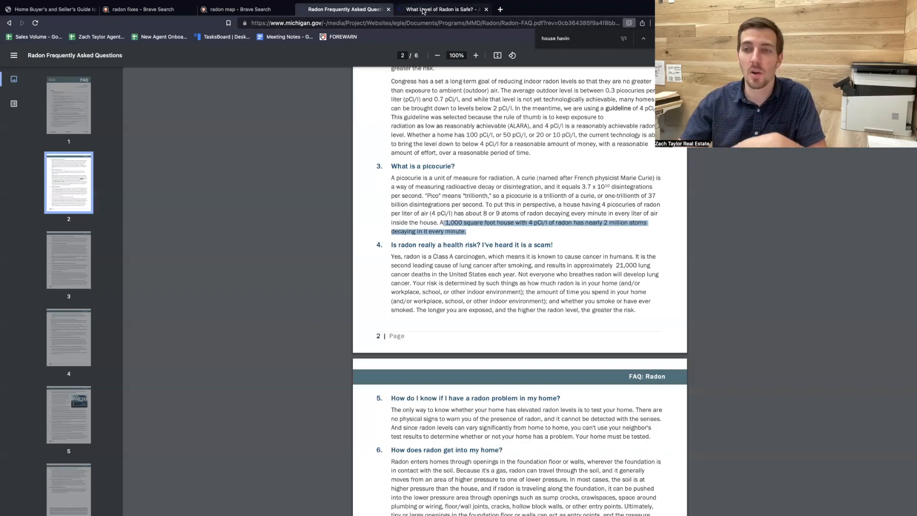
Step: Switch to the 'What Level of Radon is Safe?' tab with its Radon Facts chart
click(444, 9)
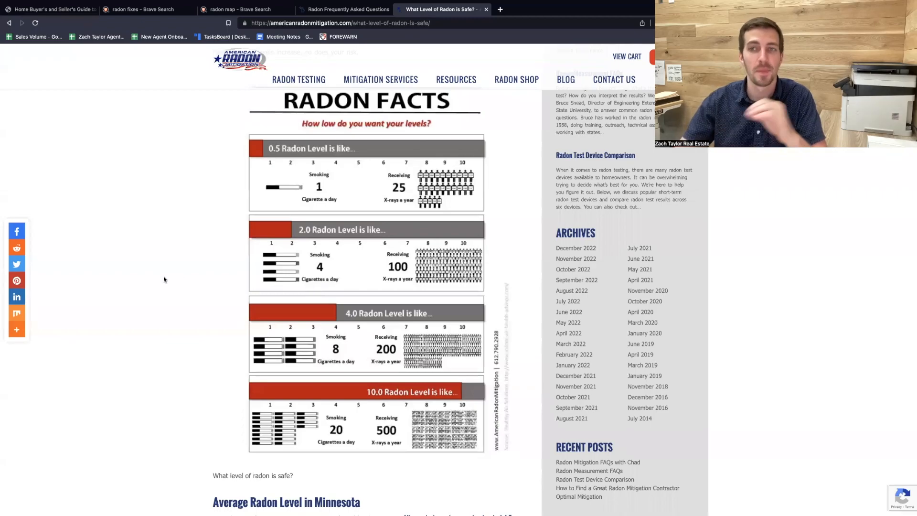
mouse_move(237, 198)
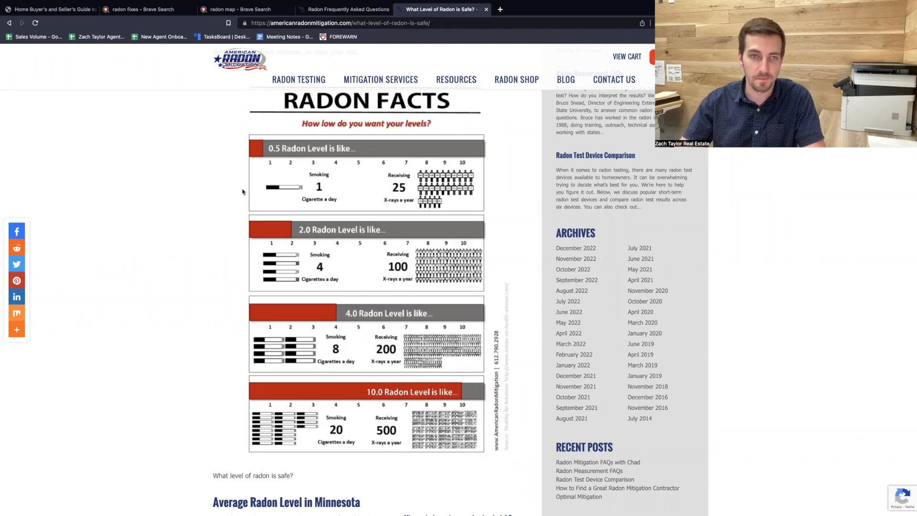
mouse_move(332, 157)
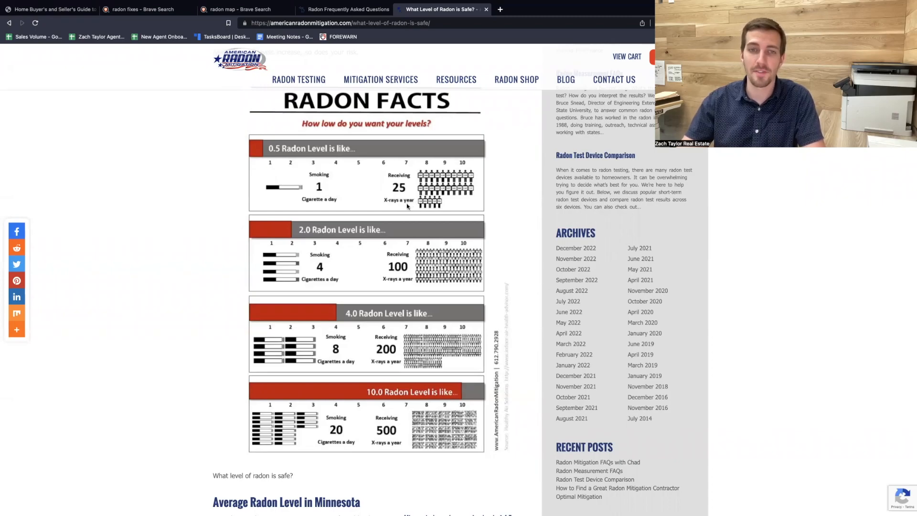
mouse_move(312, 251)
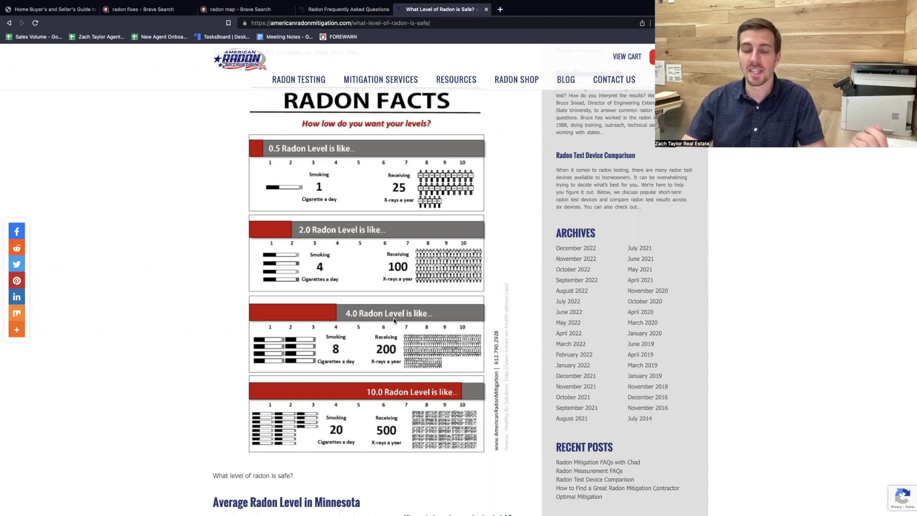
mouse_move(341, 339)
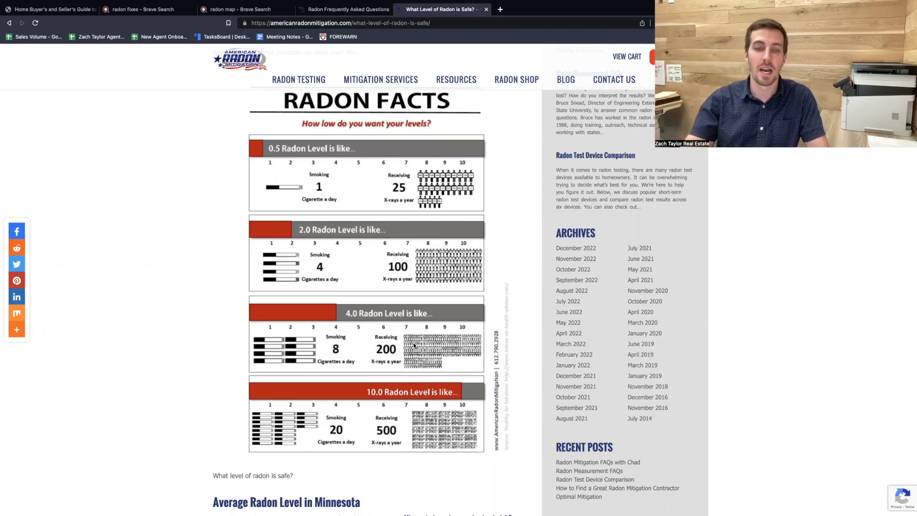
mouse_move(309, 236)
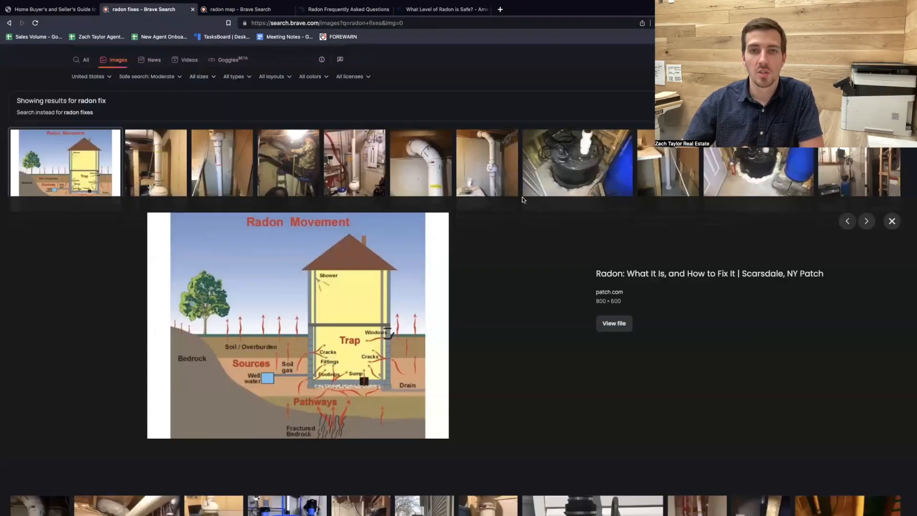
click(867, 221)
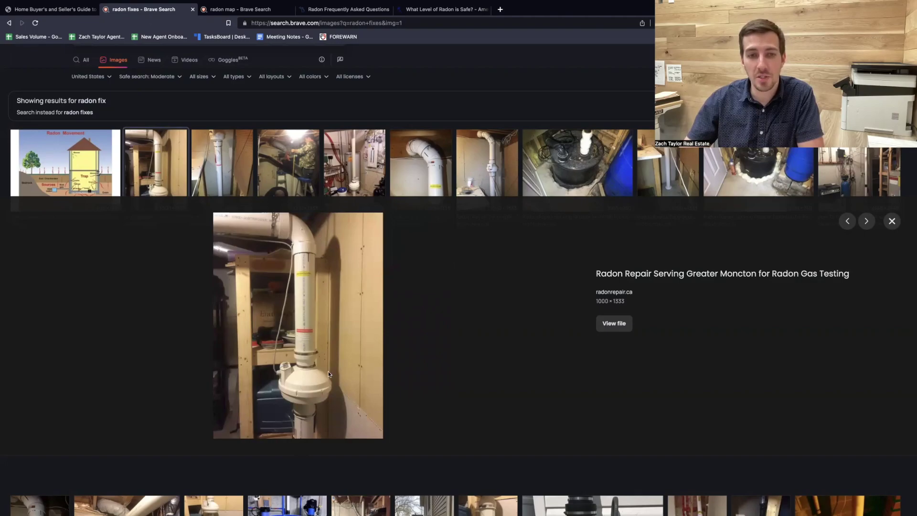
mouse_move(316, 371)
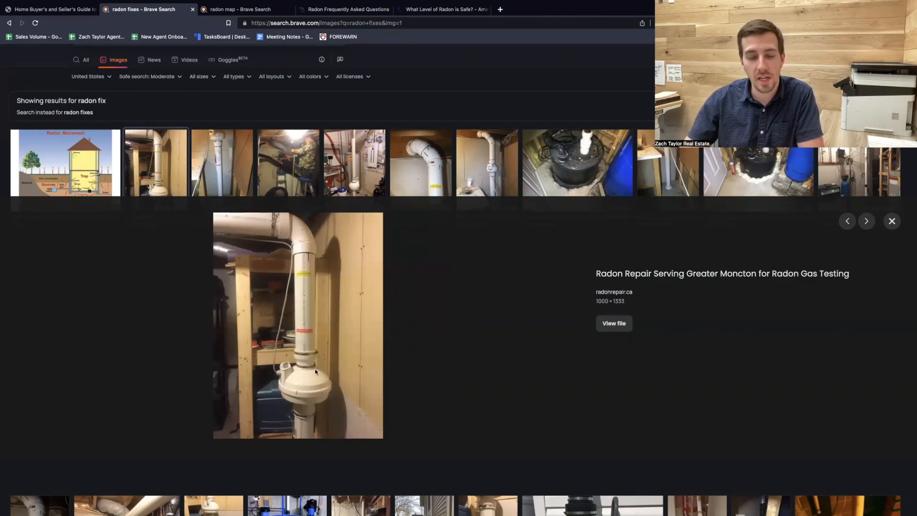
mouse_move(828, 247)
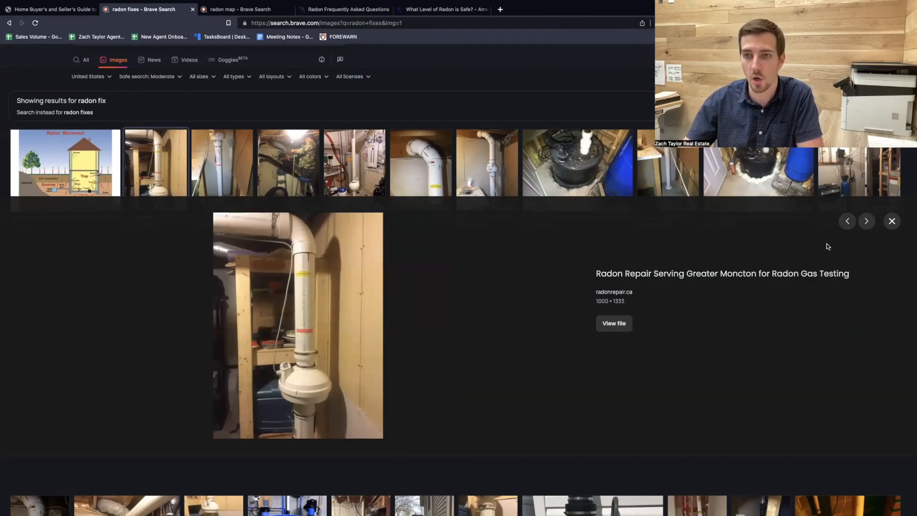
mouse_move(891, 243)
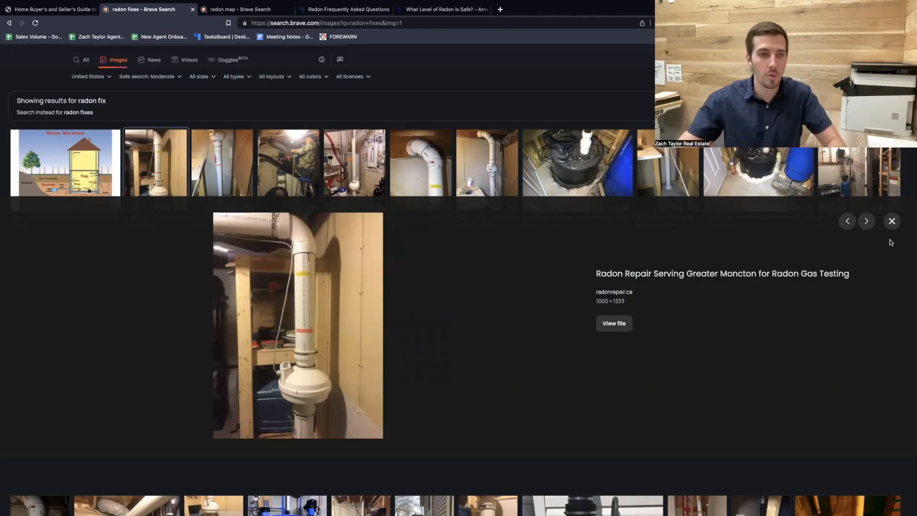
Step: Open the soil suction radon reduction system diagram preview and scroll through the radon fixes results
click(892, 221)
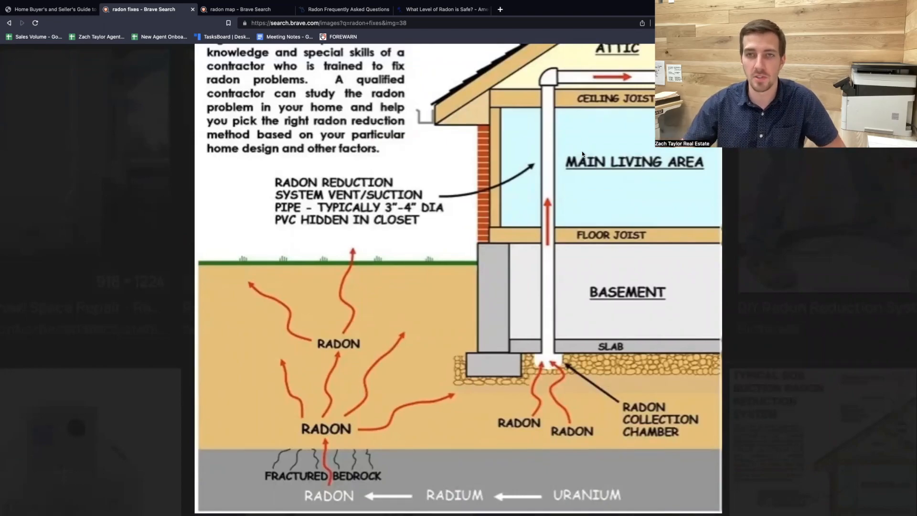
scroll(down, 3)
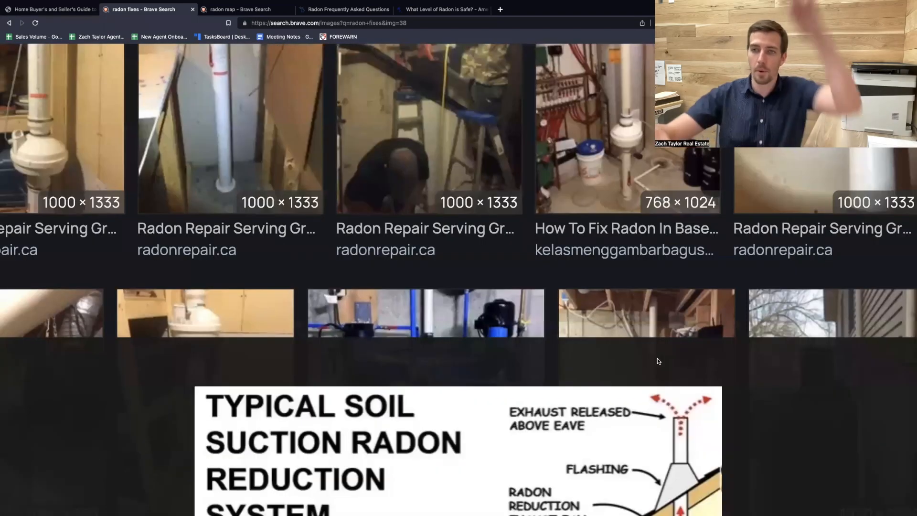
scroll(down, 3)
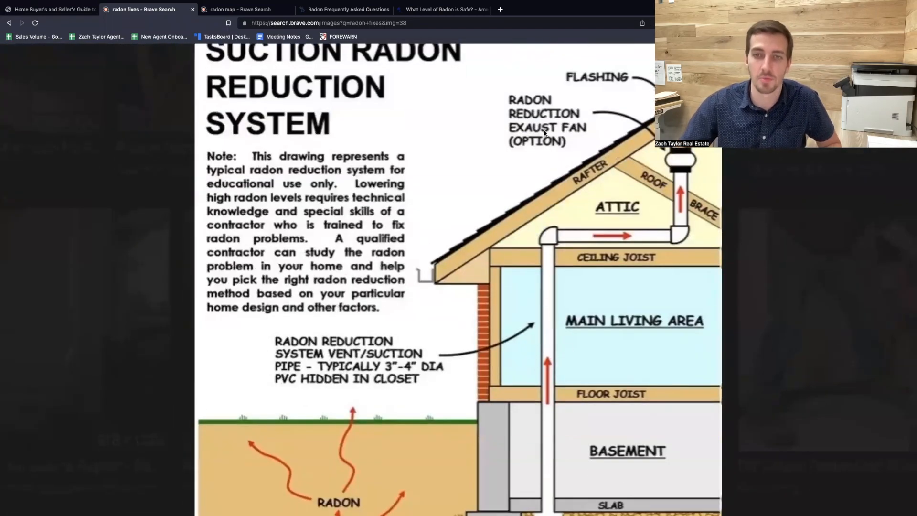
scroll(down, 3)
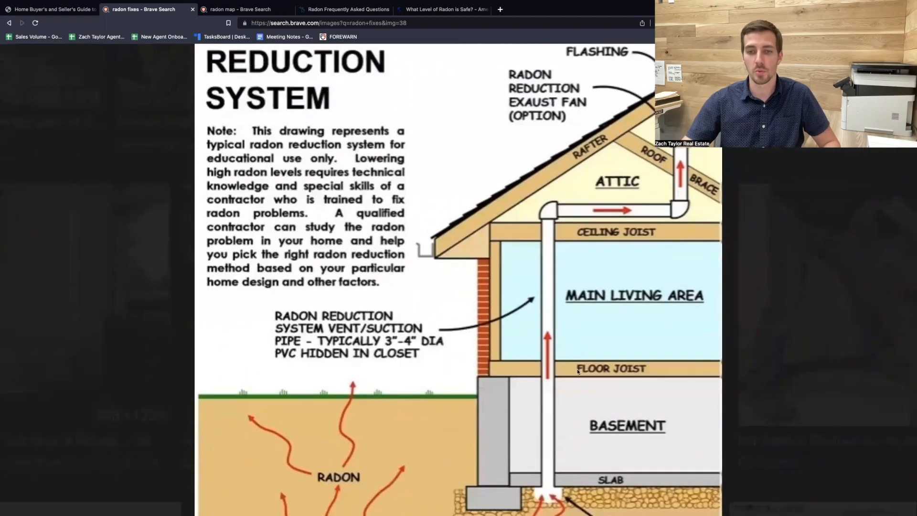
scroll(down, 3)
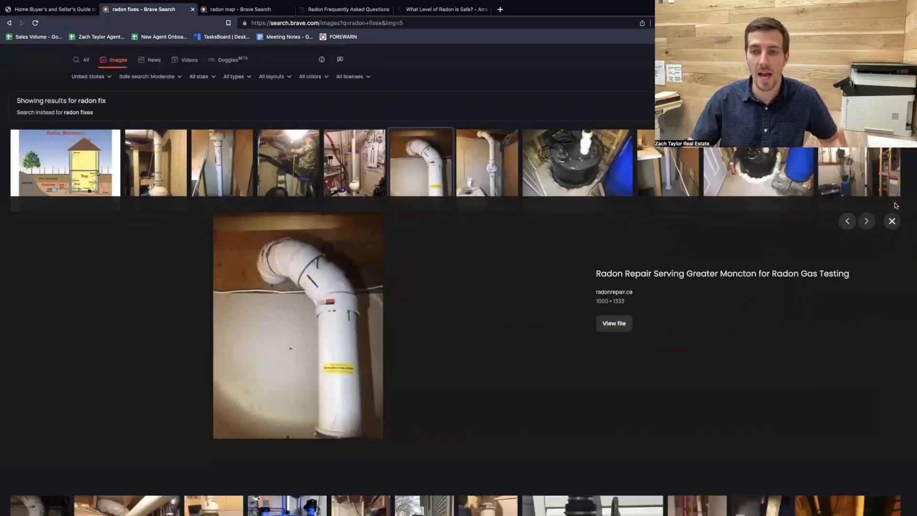
Step: Close the enlarged radon pipe photo preview, returning to the full image grid
click(891, 221)
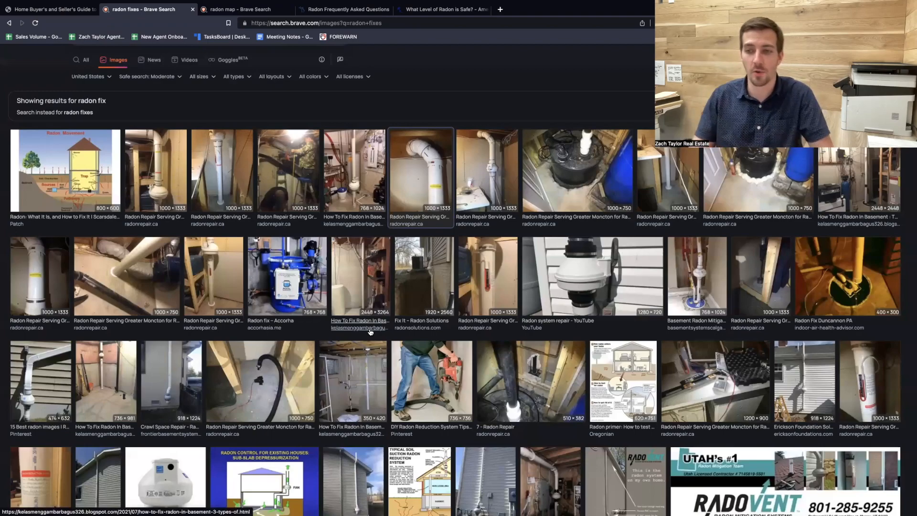
mouse_move(879, 408)
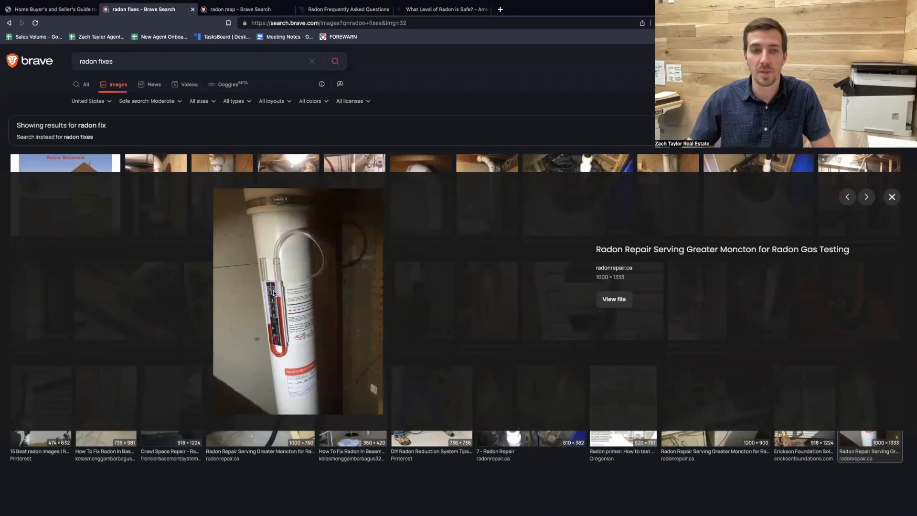
mouse_move(359, 335)
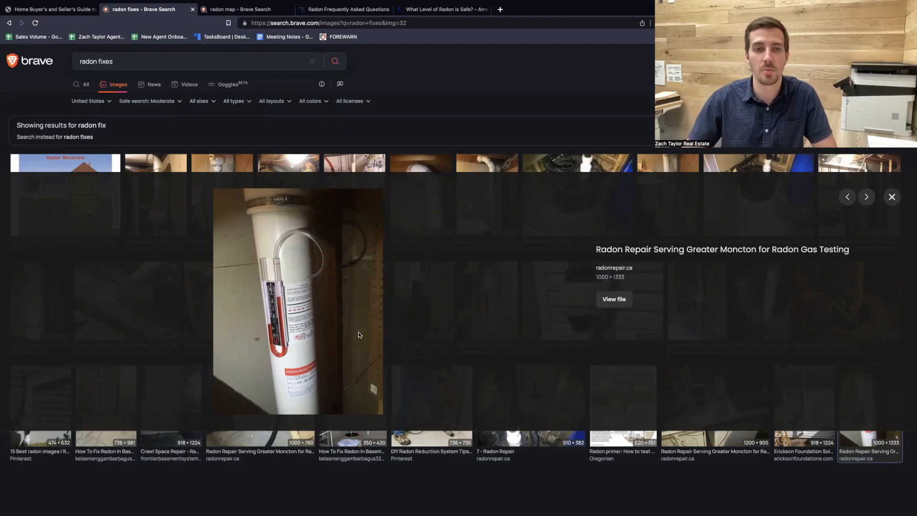